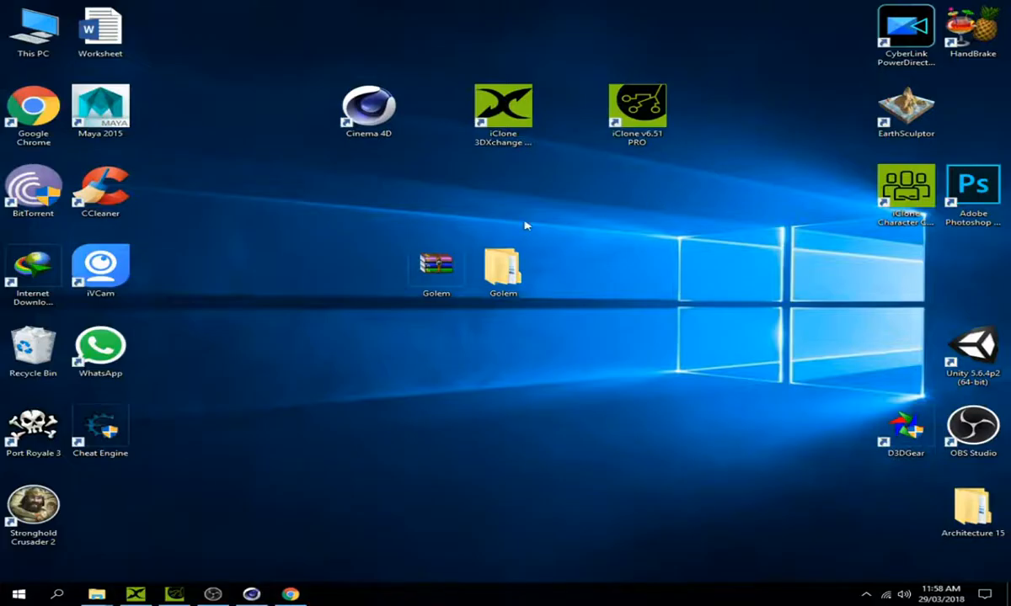
From the desktop shortcuts, locate and open the Golem folder in File Explorer
click(637, 104)
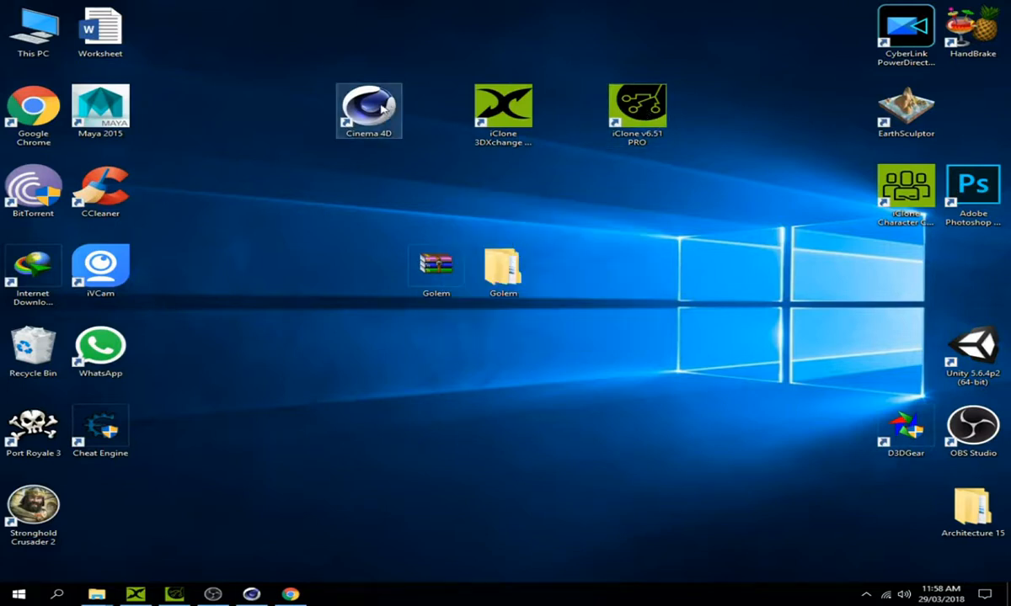
click(637, 110)
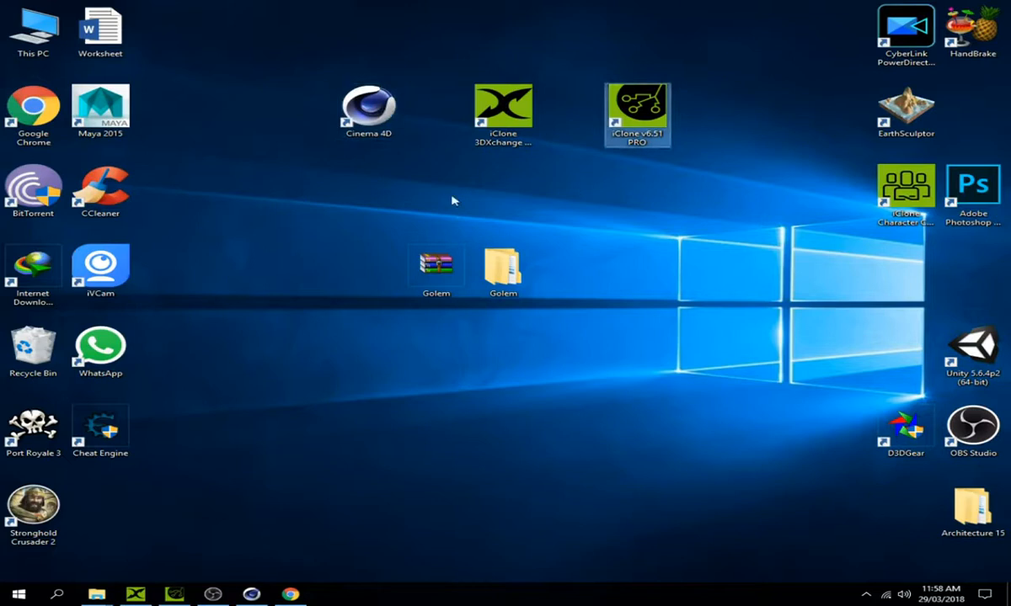
click(369, 110)
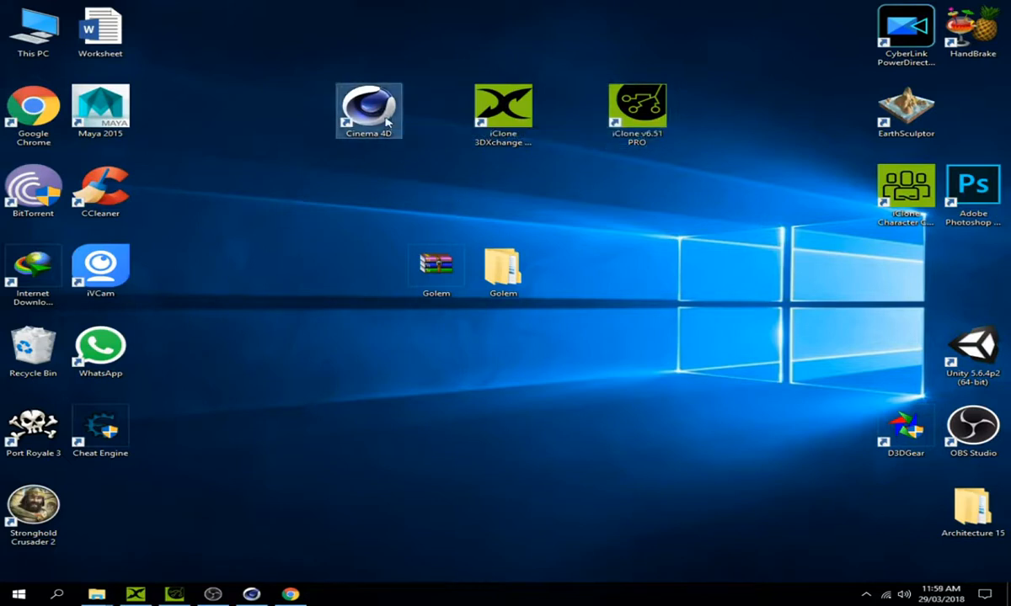
click(290, 594)
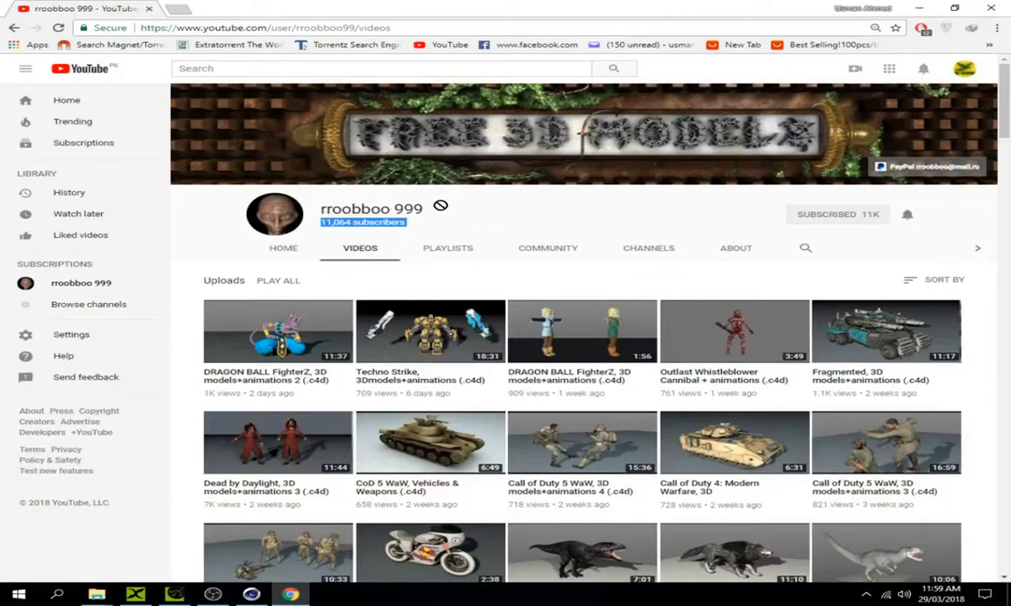
scroll(down, 3)
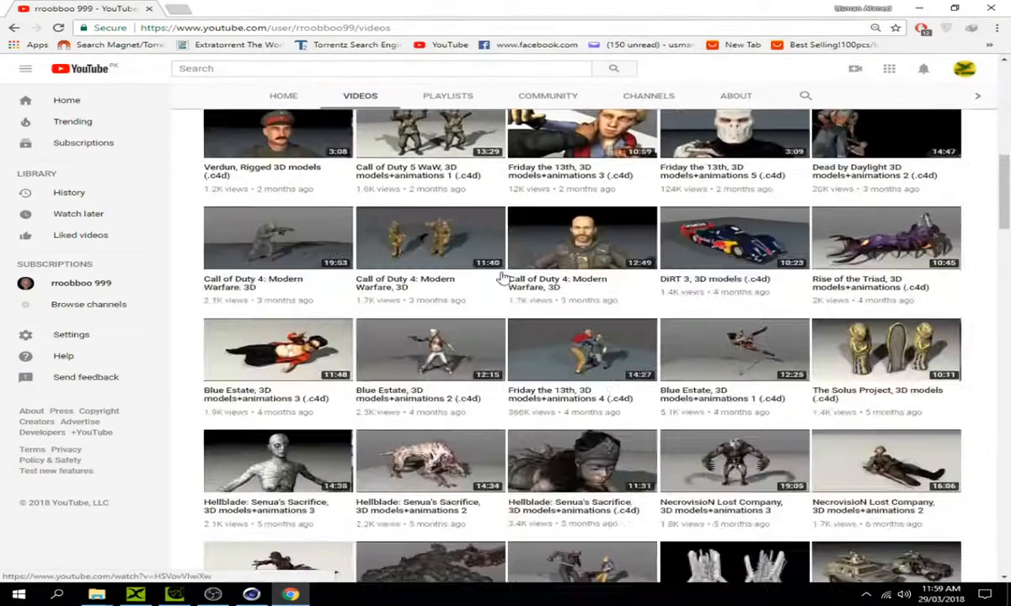
scroll(down, 3)
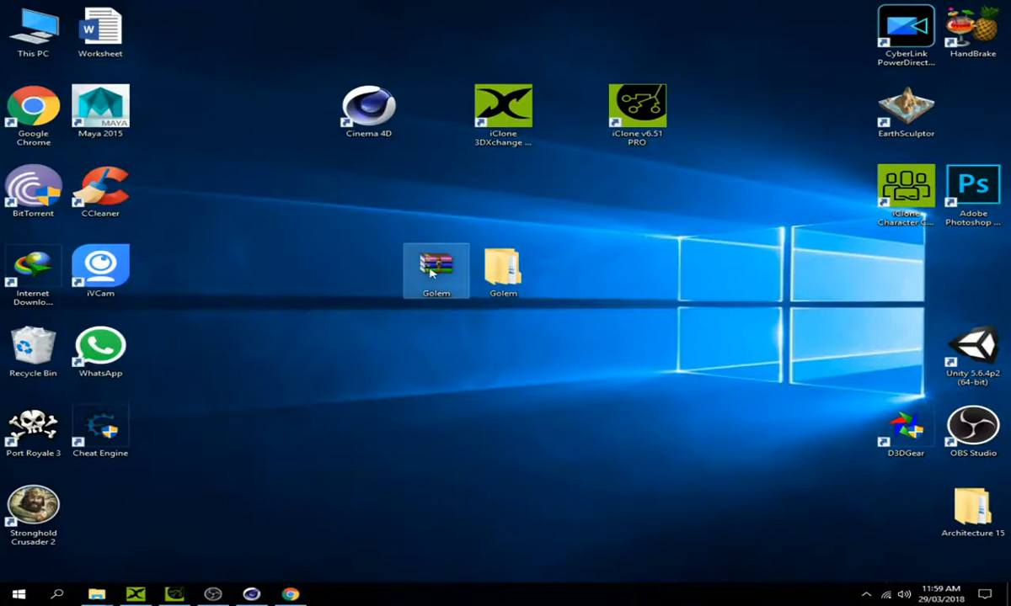
click(502, 268)
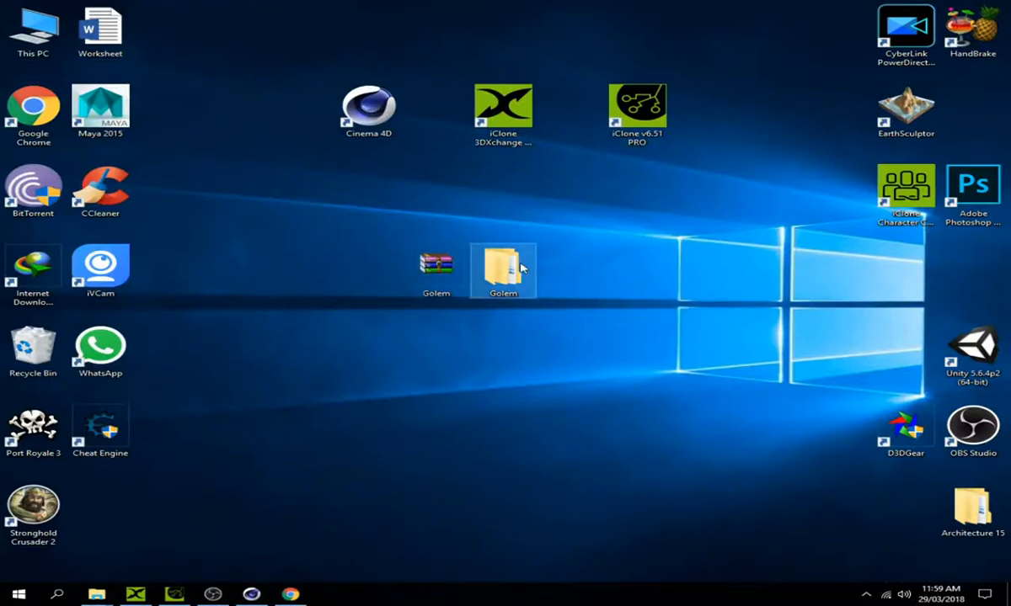
double_click(502, 270)
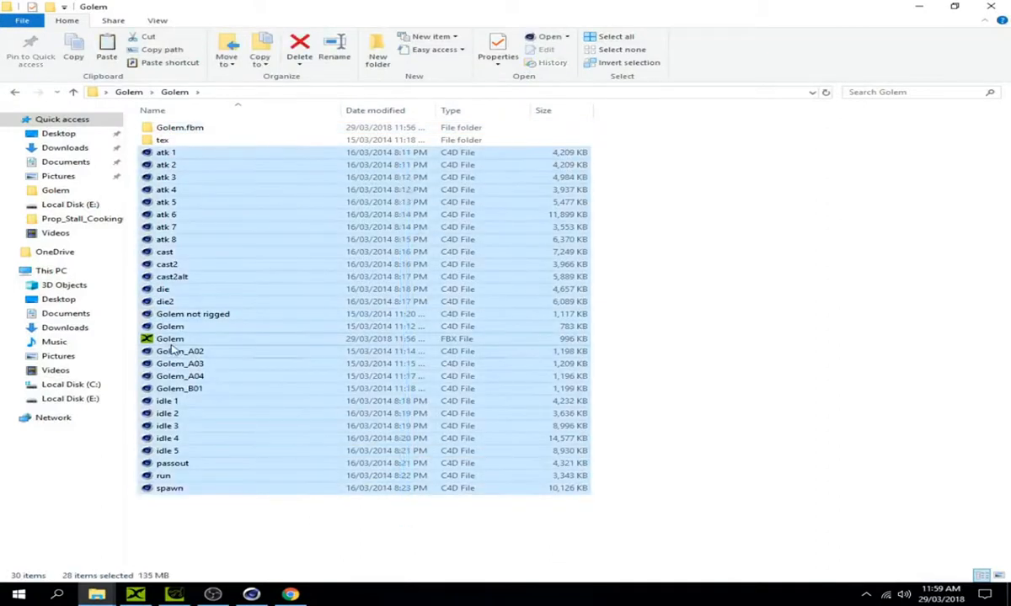
Remove the old Golem FBX file and select the Golem C4D project file
click(169, 339)
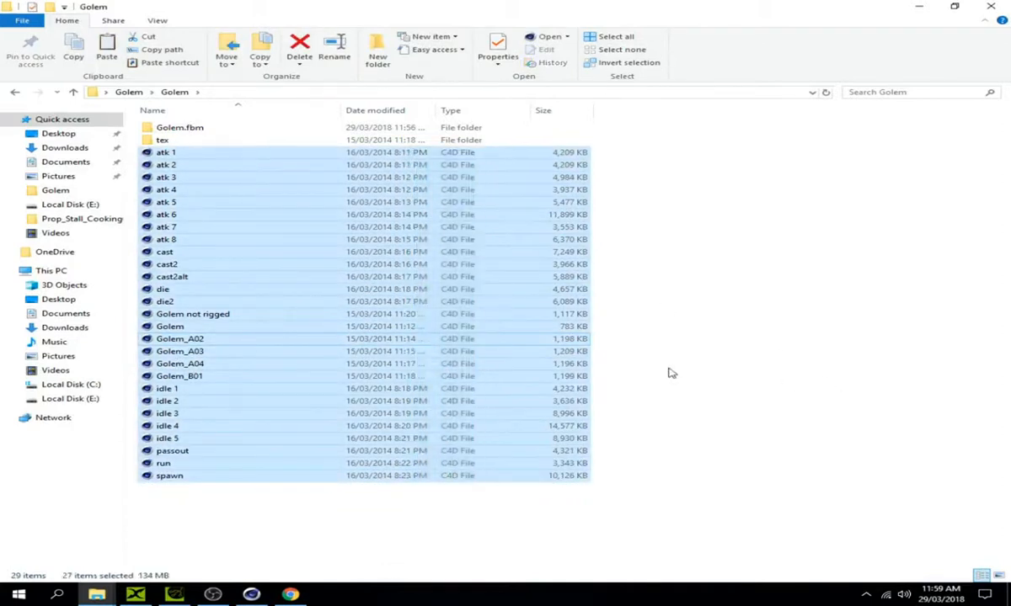
click(179, 364)
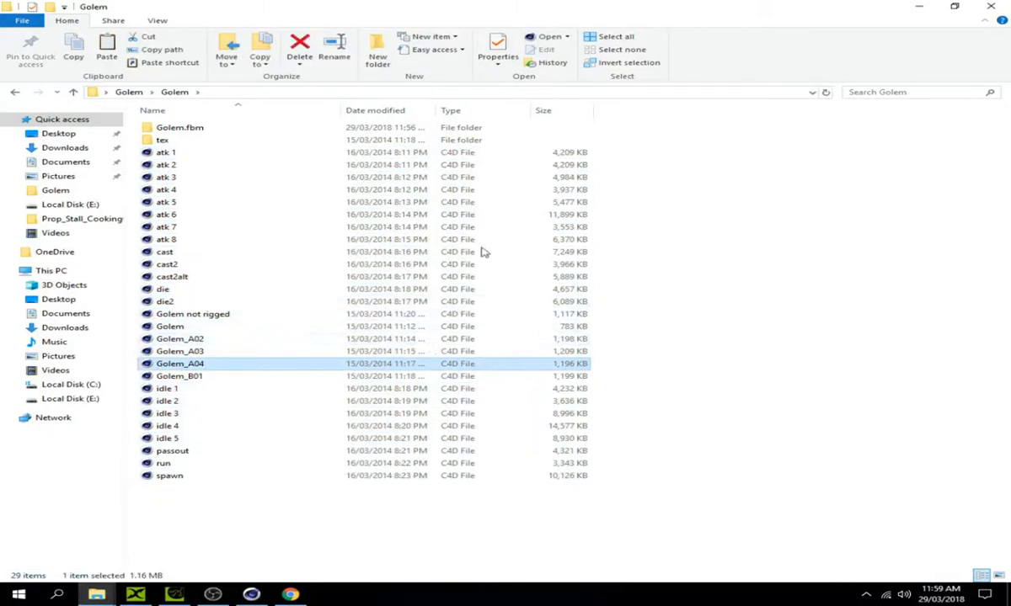
click(165, 240)
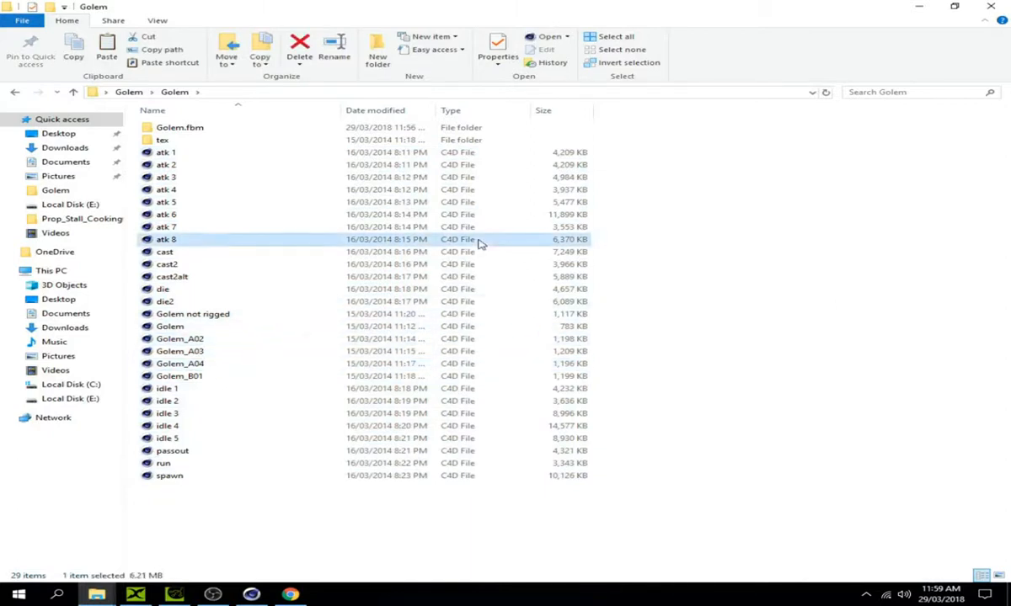
click(178, 128)
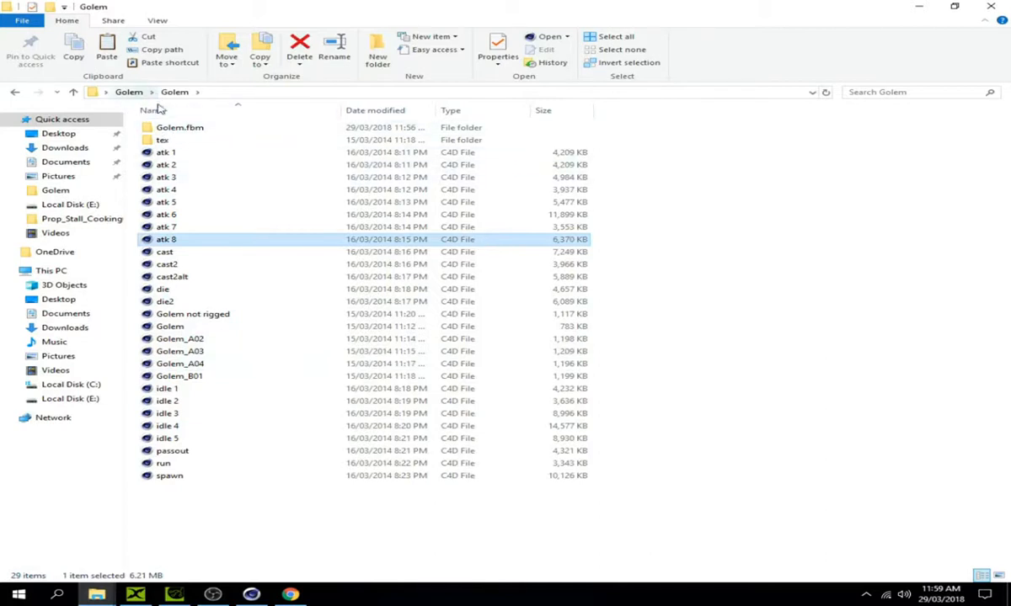
mouse_move(178, 364)
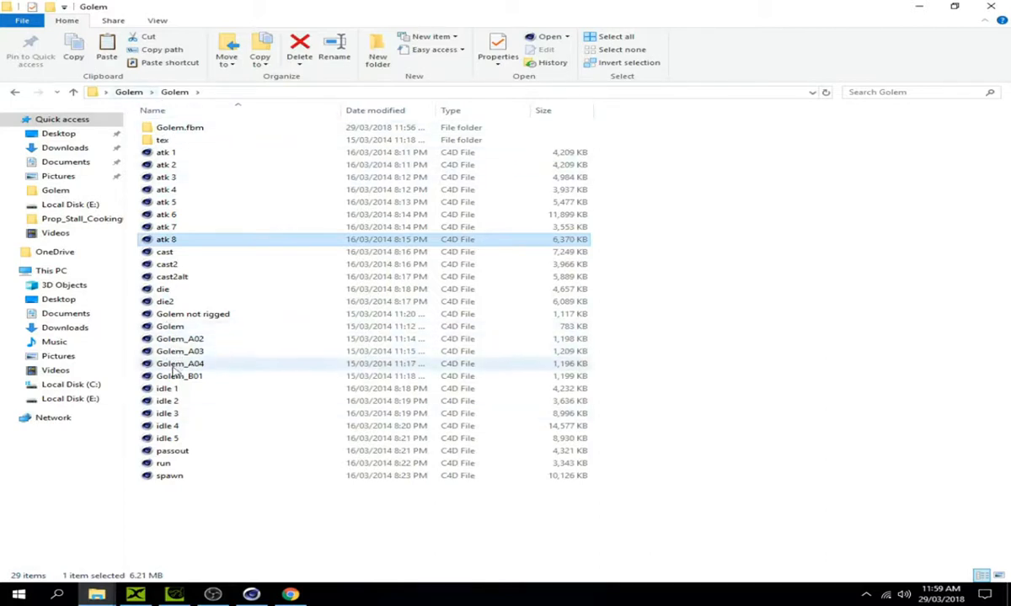
click(168, 327)
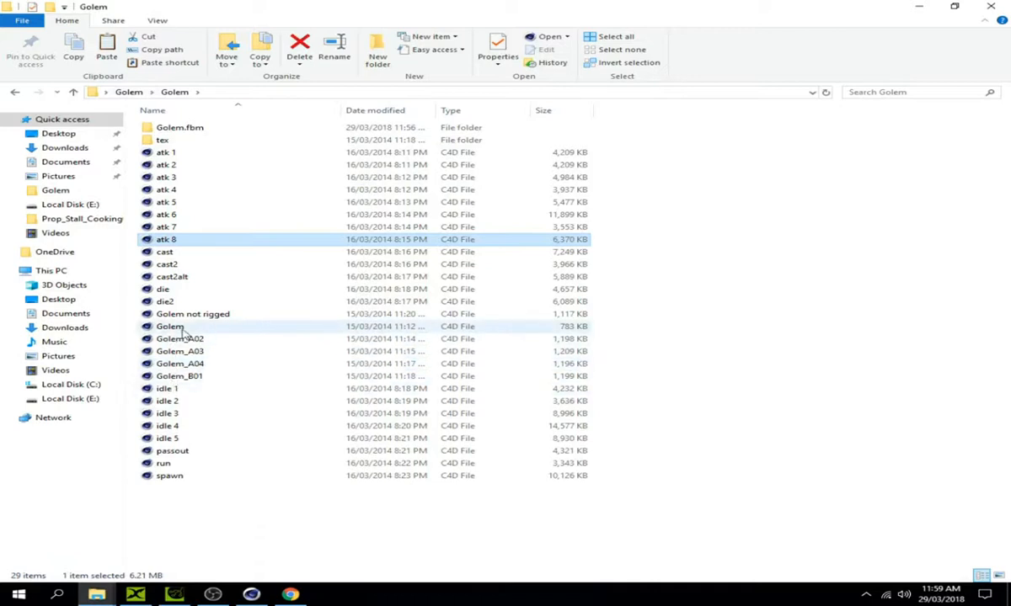
click(170, 327)
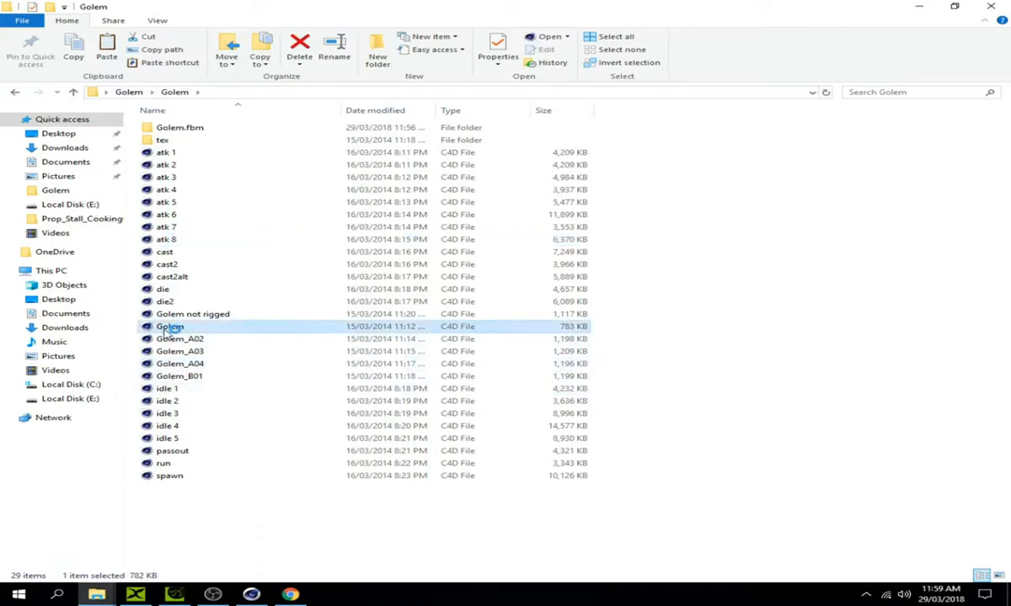
Open Golem.c4d in Cinema 4D, confirming the 'project already open' prompt
double_click(168, 327)
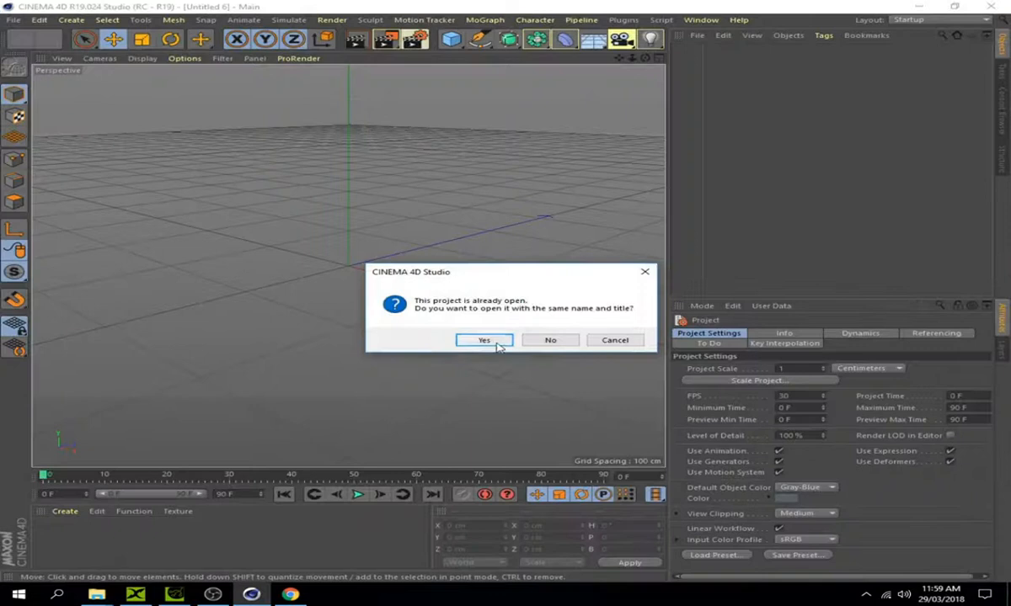
click(483, 341)
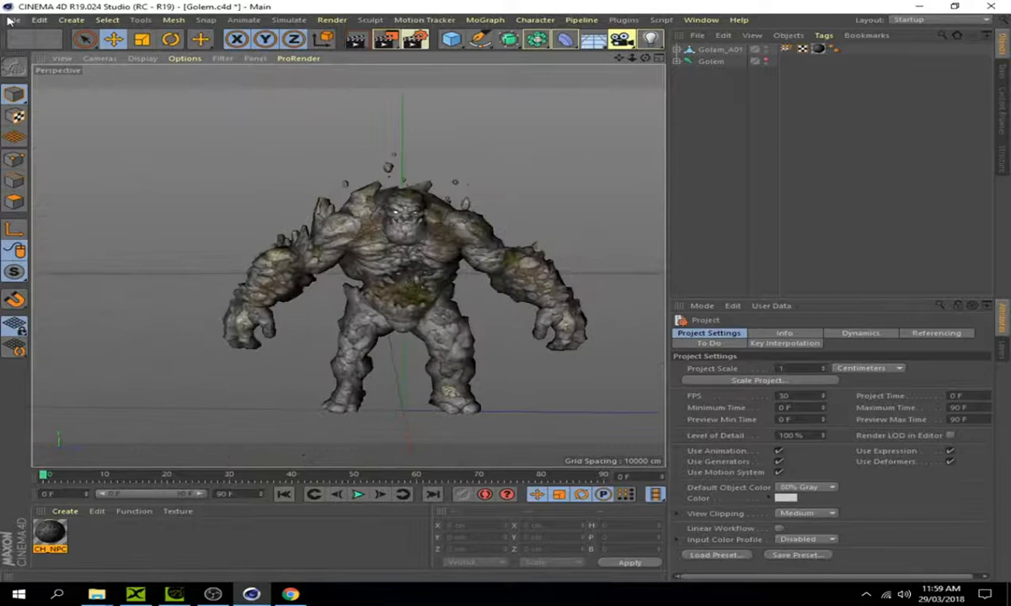
Export the golem as an FBX file named Golem into the Golem folder
click(14, 21)
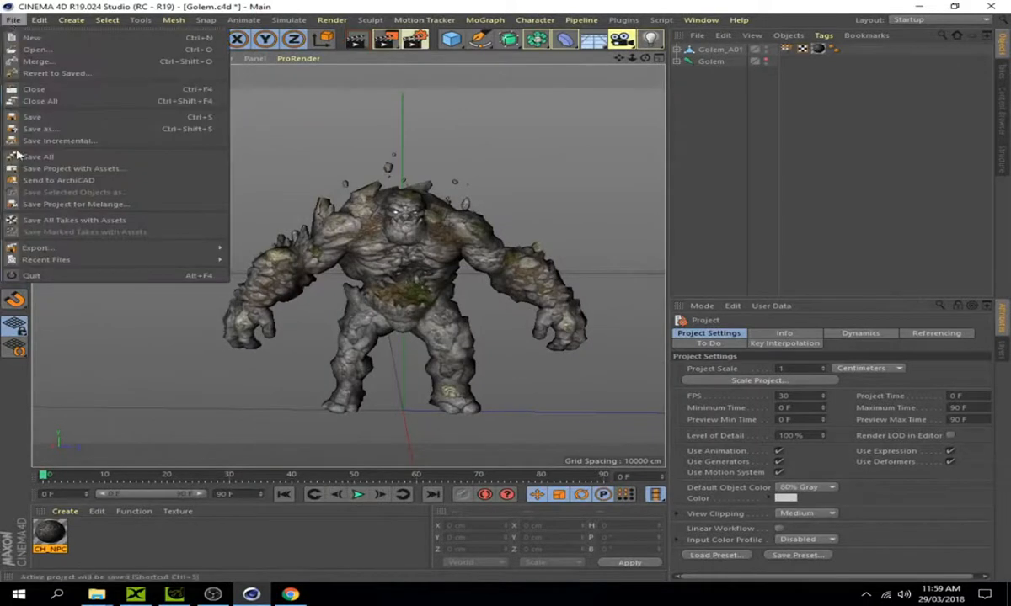
click(37, 247)
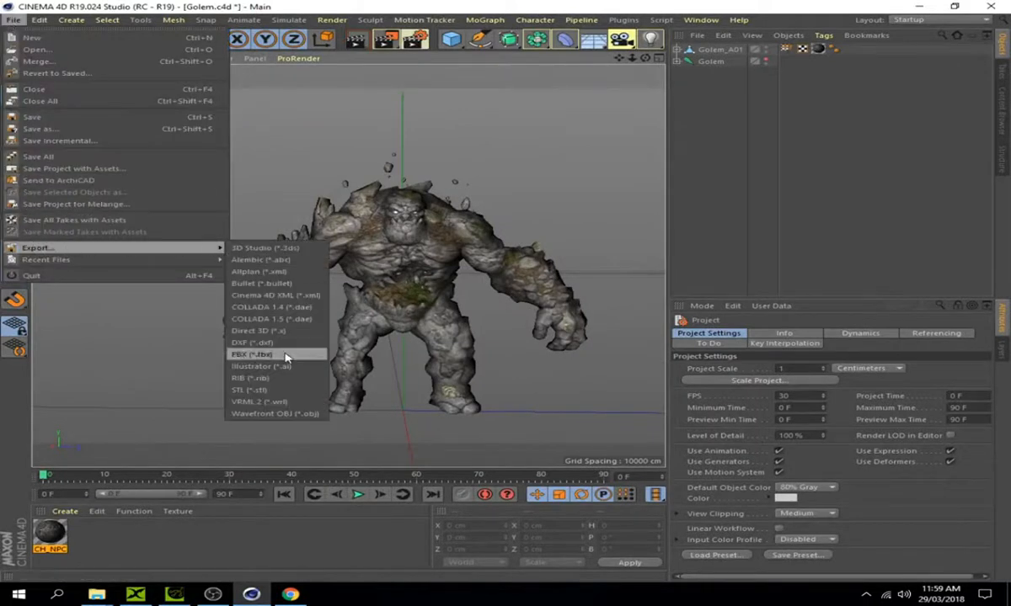
click(251, 354)
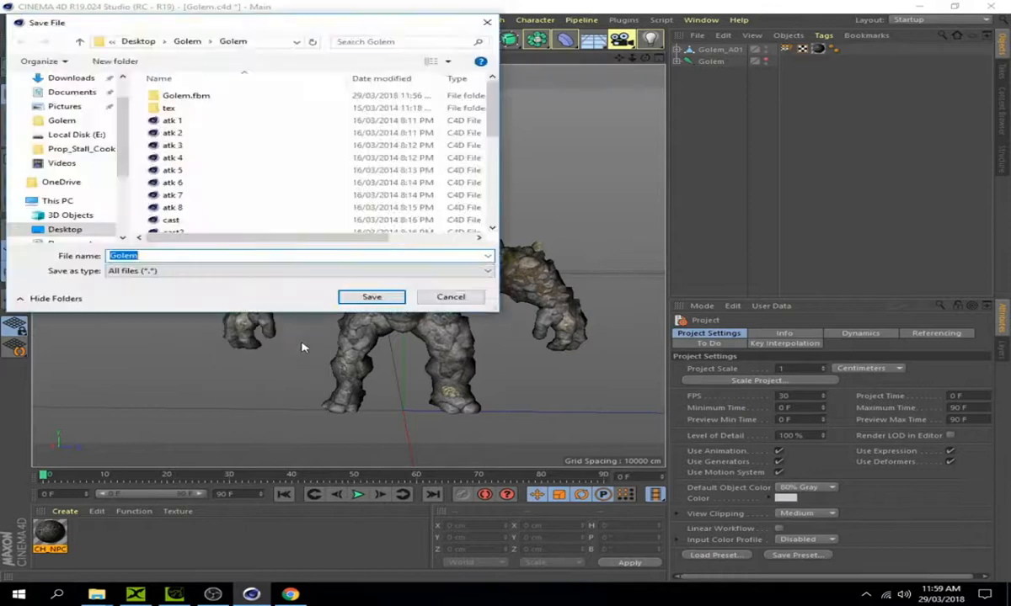
click(371, 297)
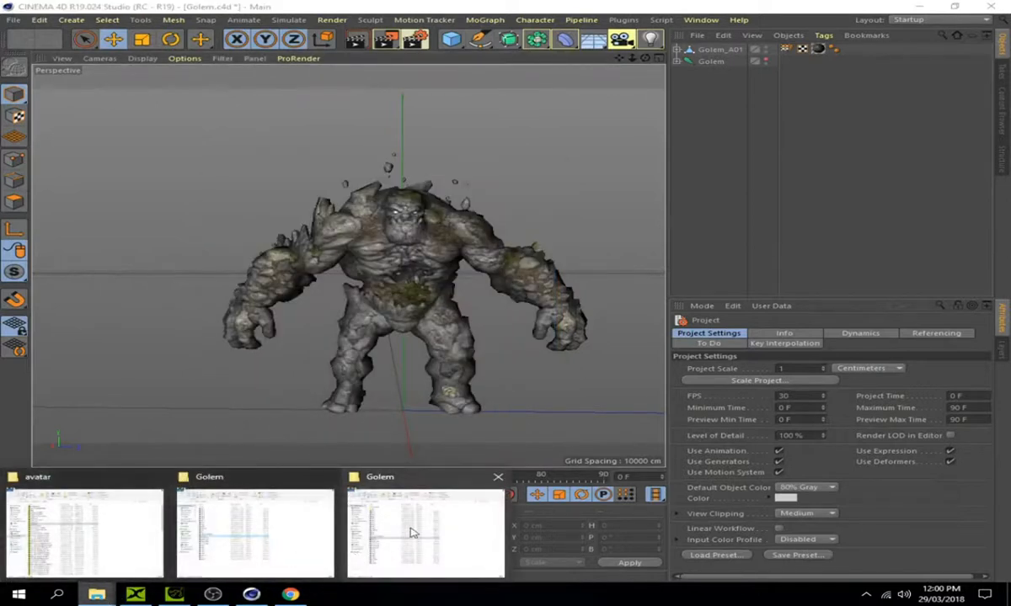
Return to the desktop and select the newly exported Golem FBX in the inner Golem folder
click(424, 530)
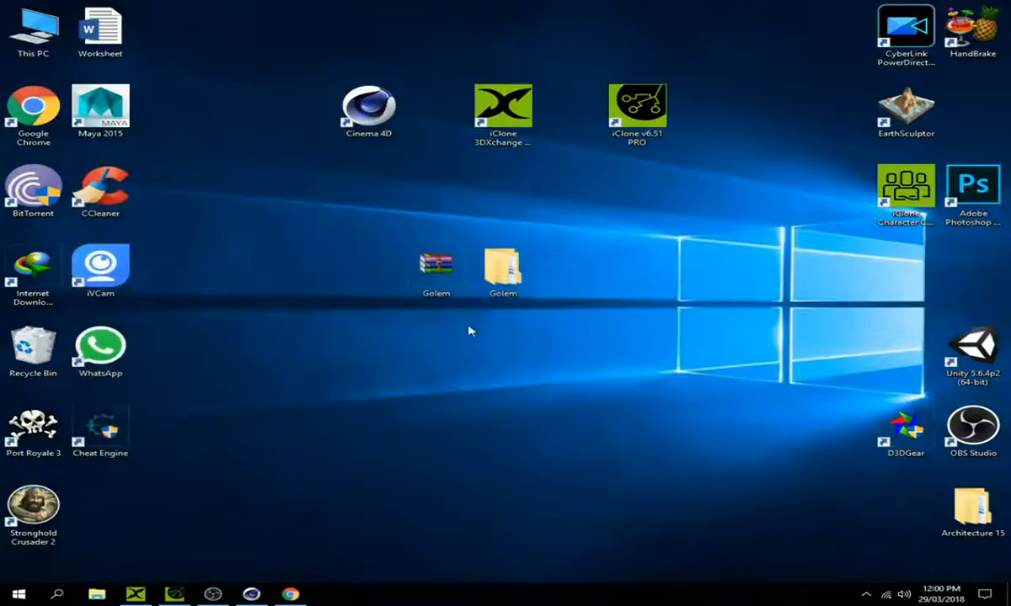
double_click(502, 268)
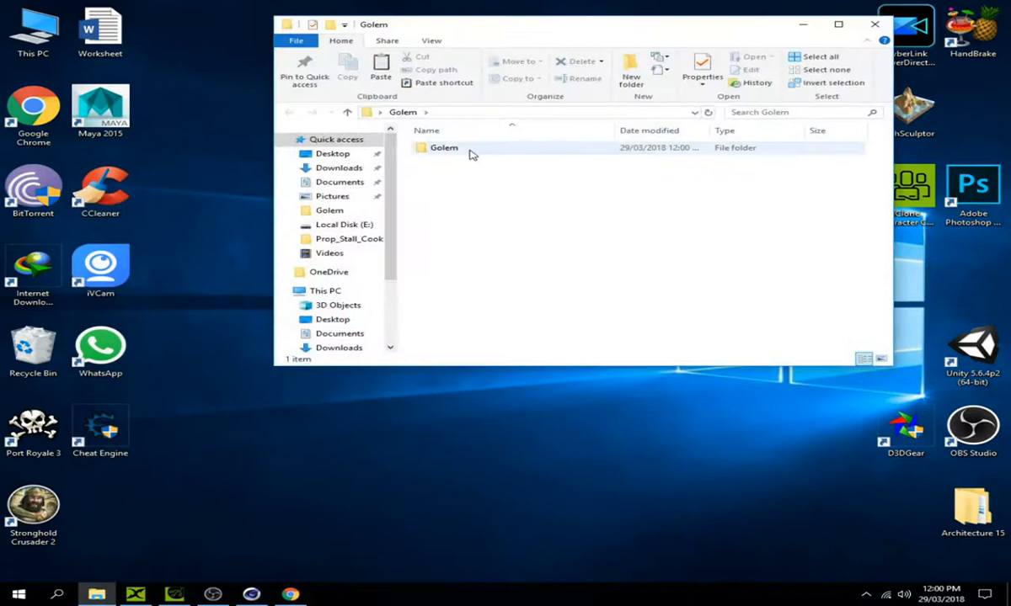
double_click(444, 149)
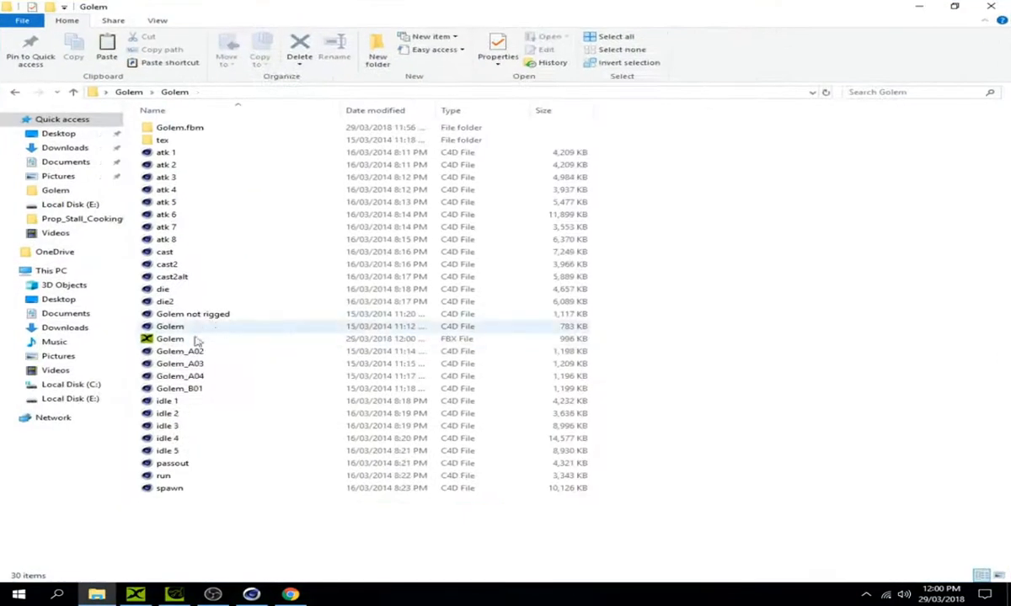
click(169, 338)
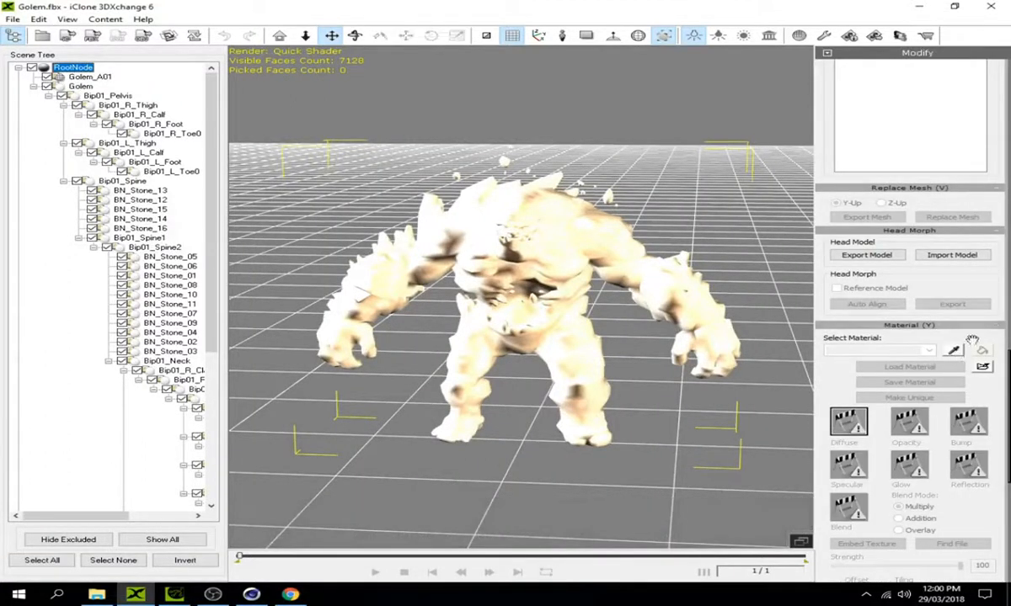
Select the Golem_A01 mesh node in the 3DXchange Scene Tree
click(88, 78)
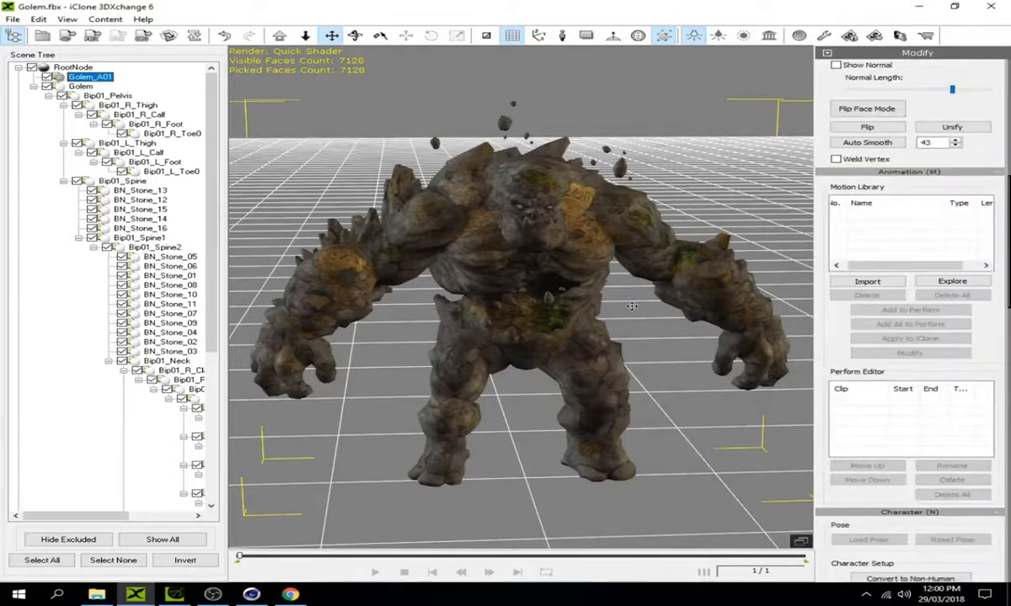
With RootNode selected, convert the Golem to a non-standard character
click(74, 68)
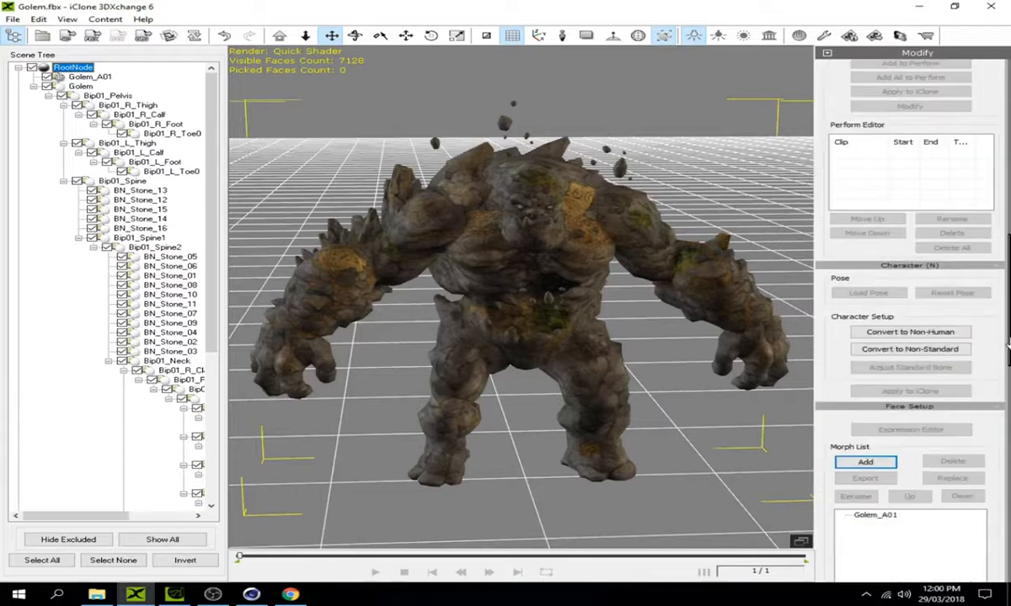
mouse_move(148, 98)
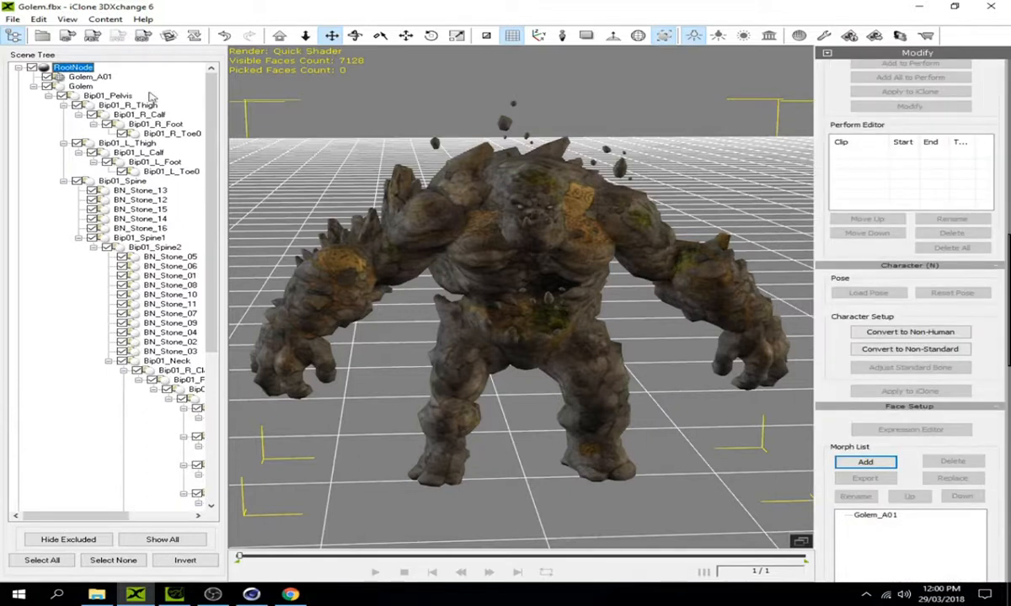
click(88, 78)
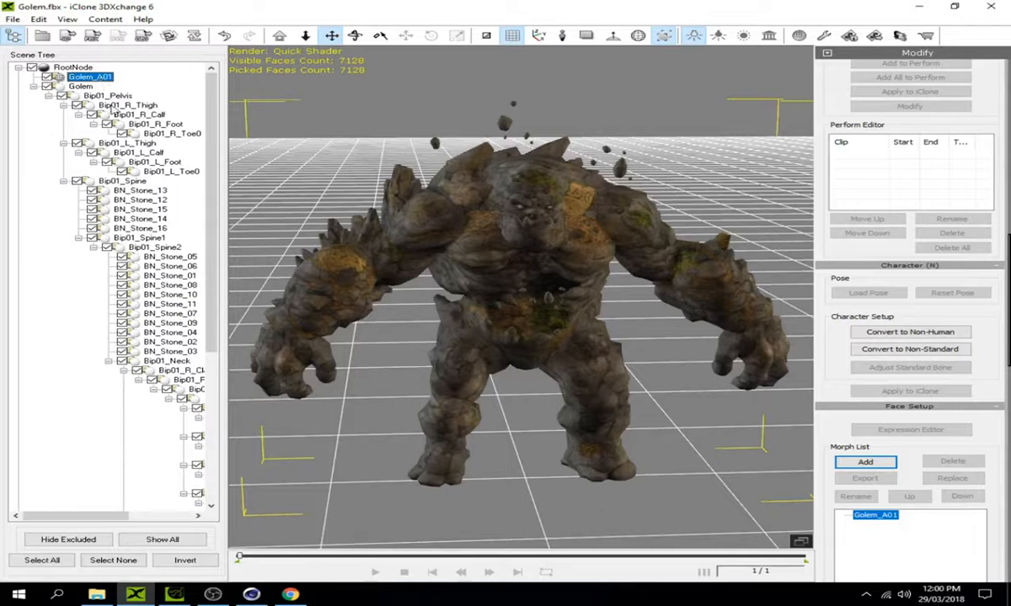
click(74, 67)
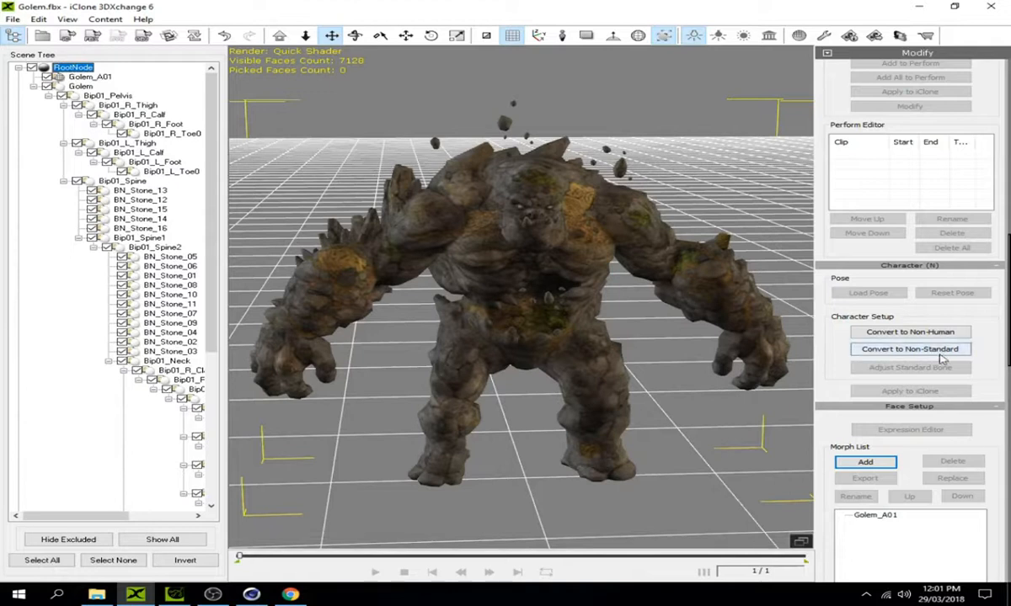
click(910, 348)
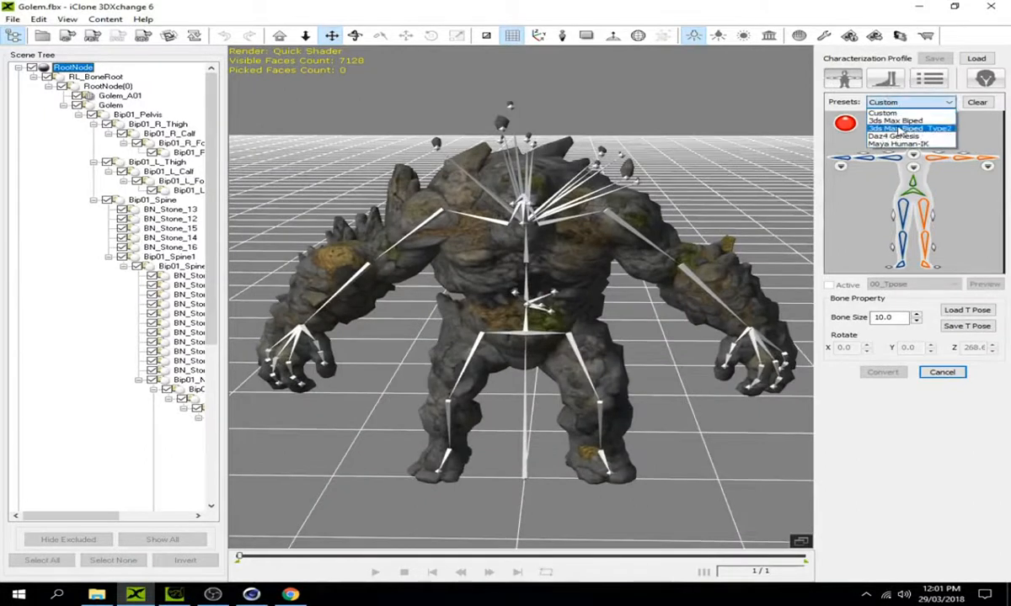
Apply a biped bone-mapping preset to the skeleton and switch to the Rotate tool
click(908, 128)
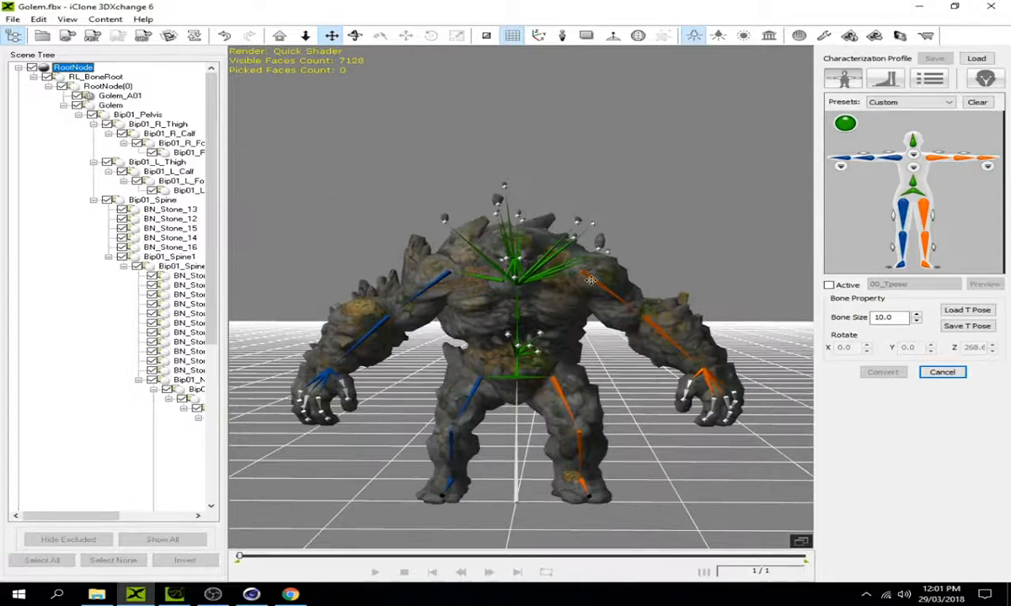
click(604, 295)
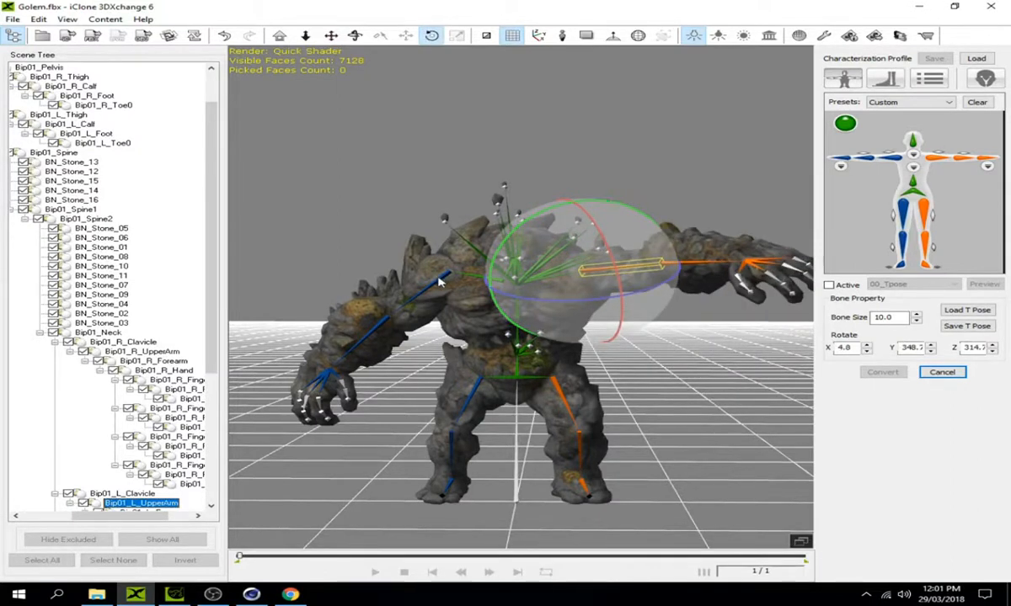
Rotate Bip01_R_UpperArm and Bip01_L_UpperArm to horizontal for a T-pose
click(142, 352)
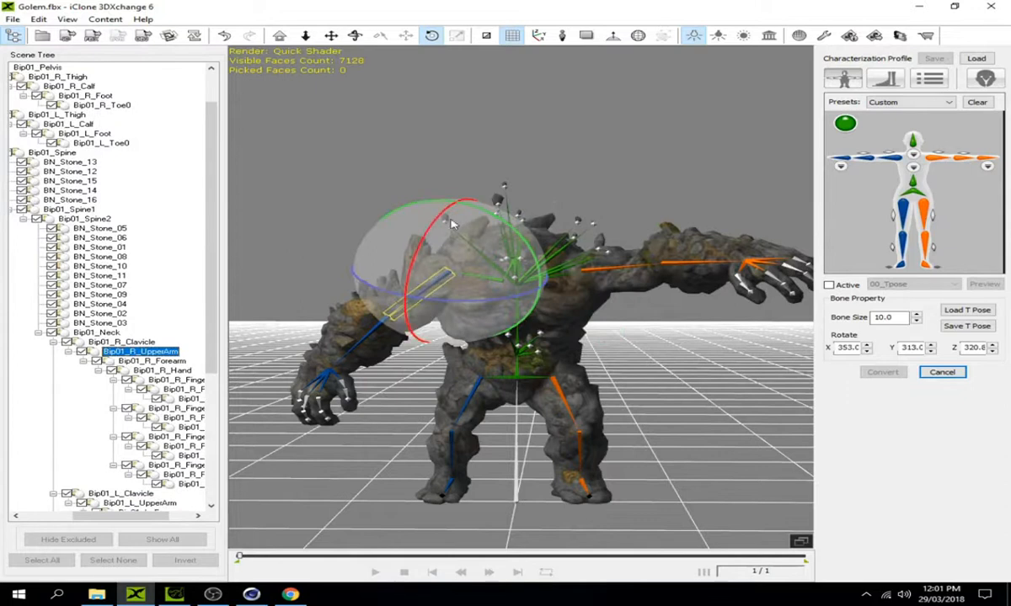
drag(451, 222, 525, 273)
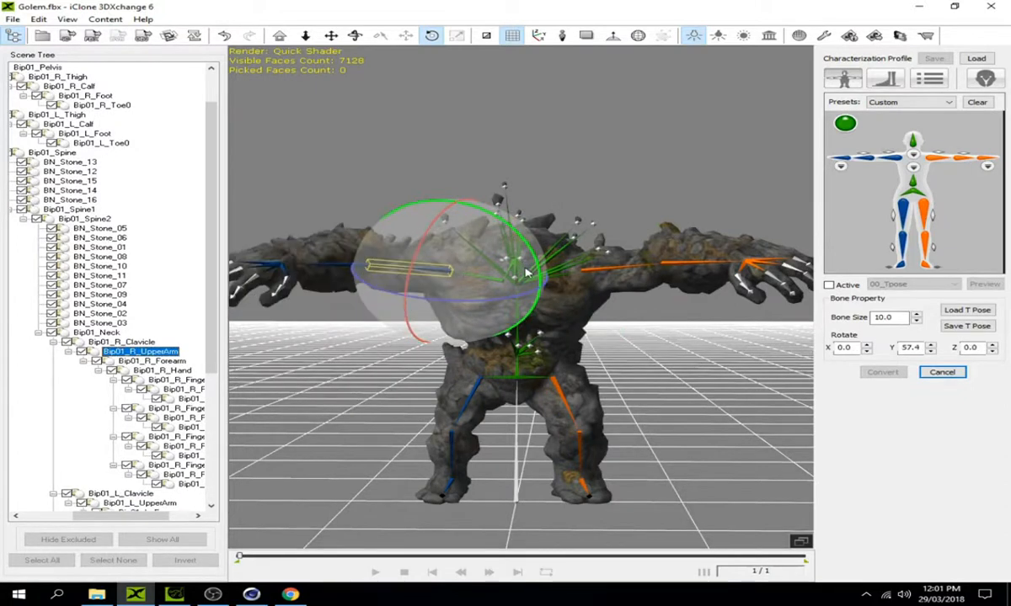
drag(525, 273, 572, 299)
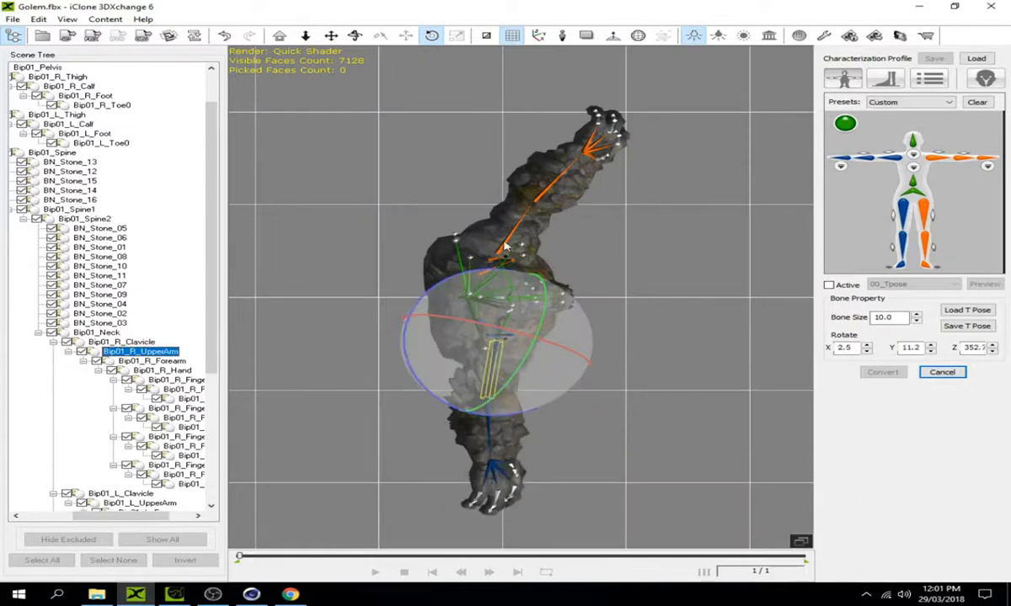
click(138, 502)
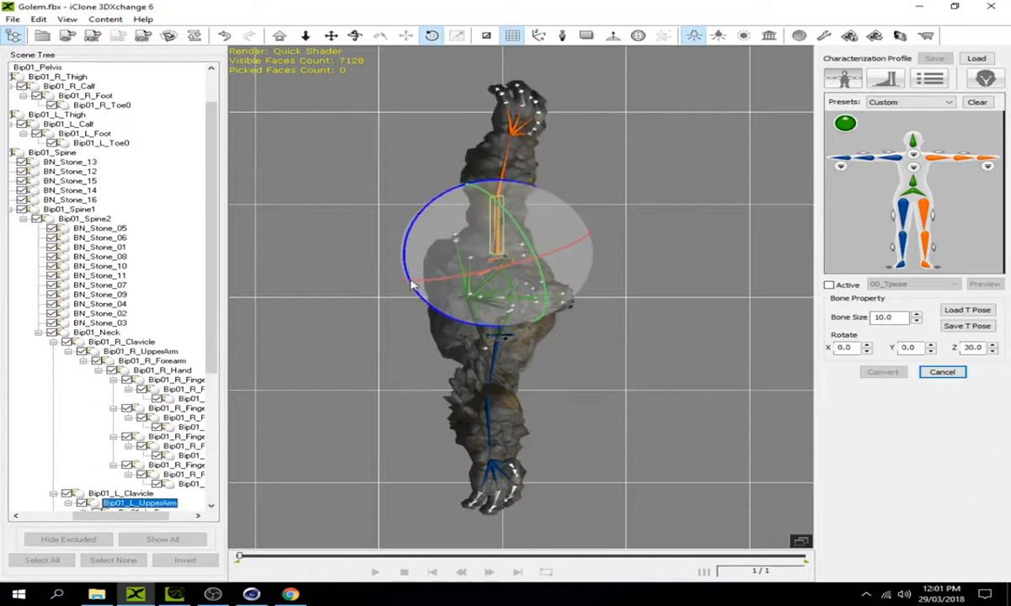
drag(413, 285, 594, 275)
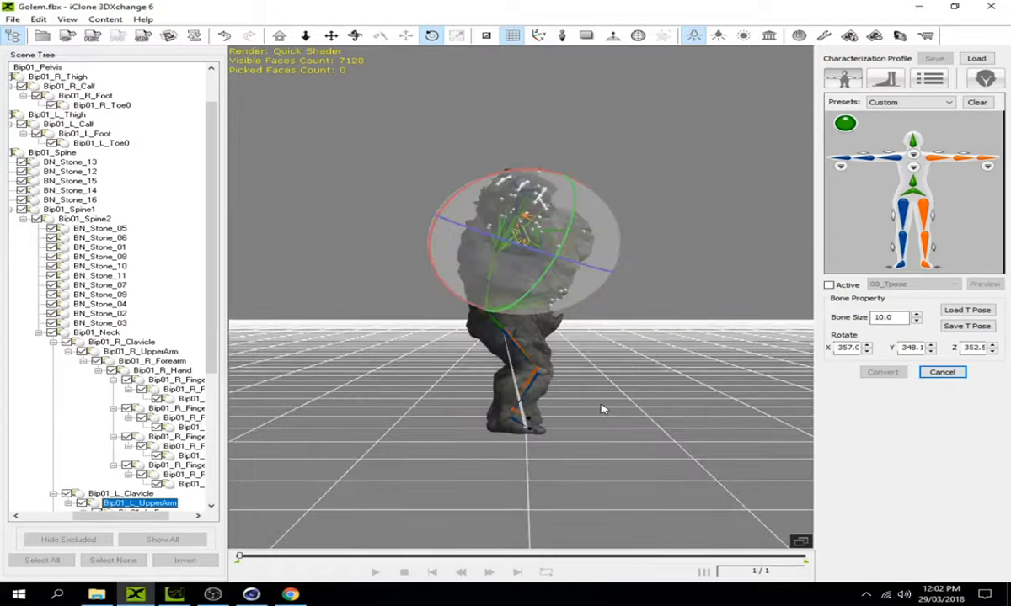
mouse_move(610, 374)
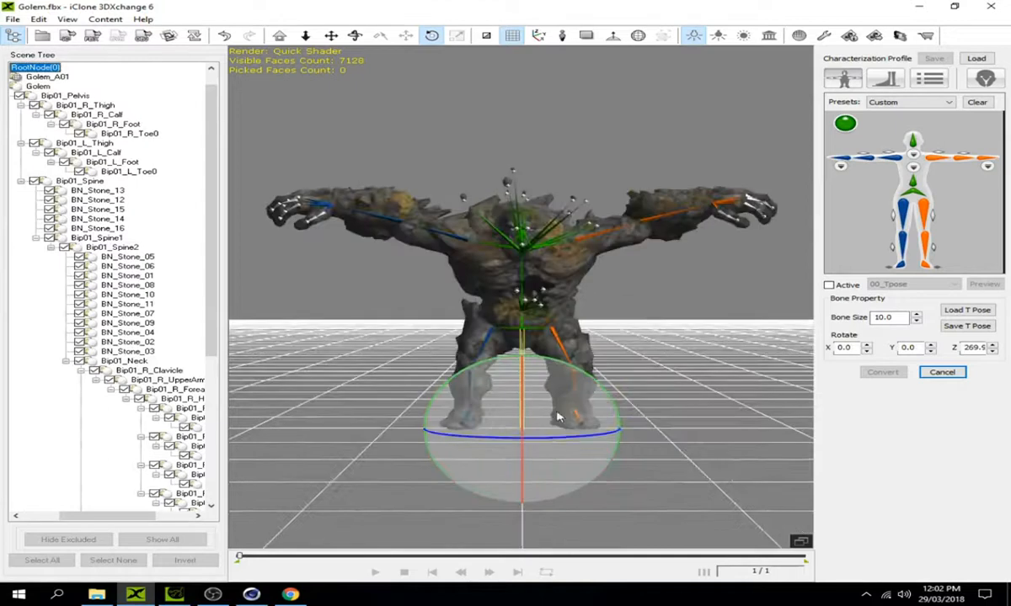
mouse_move(563, 278)
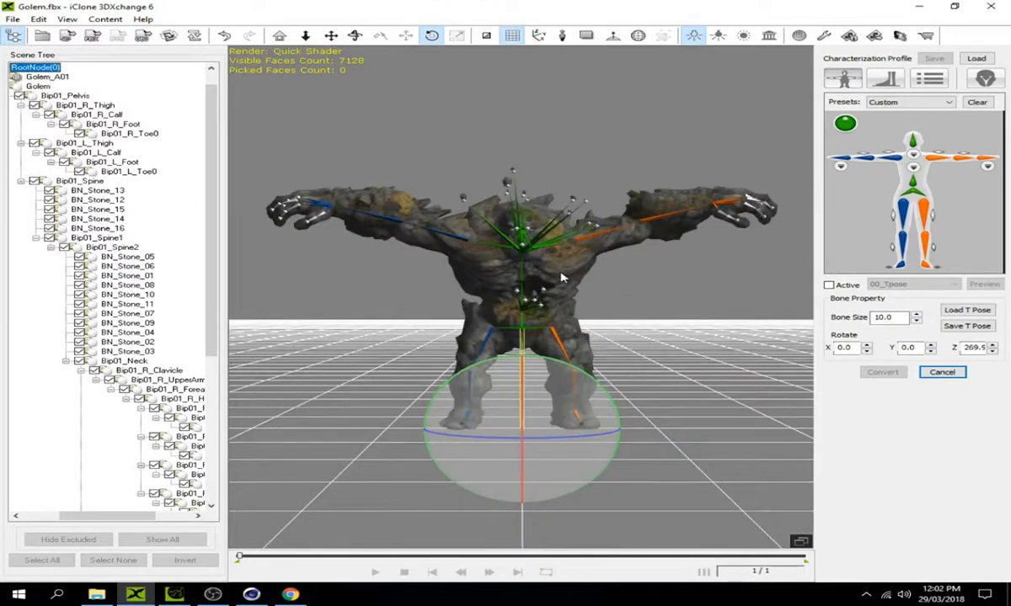
mouse_move(832, 297)
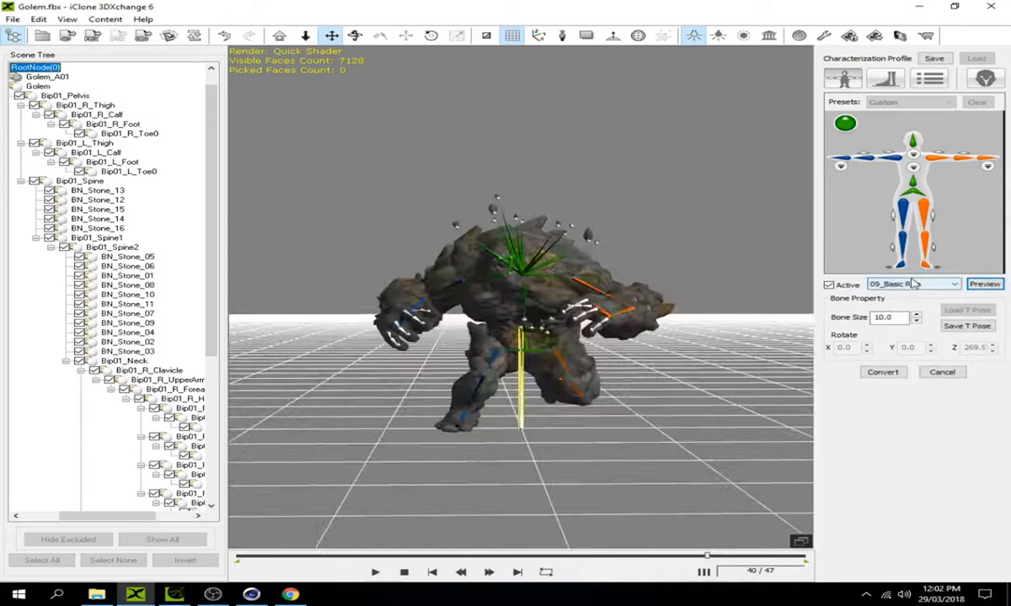
Stop the test motion preview and convert the Golem's characterization
click(913, 283)
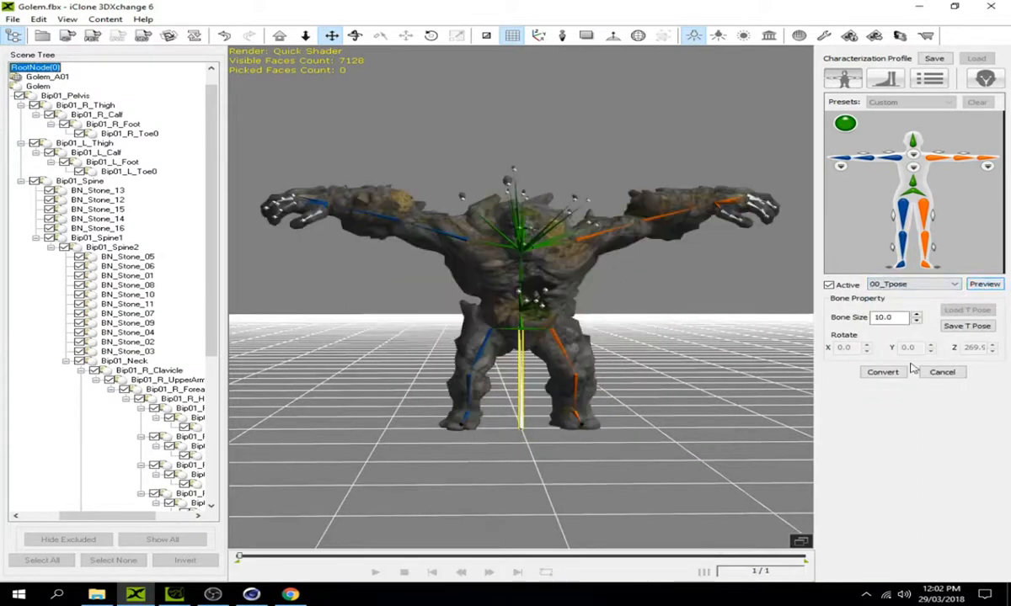
click(882, 372)
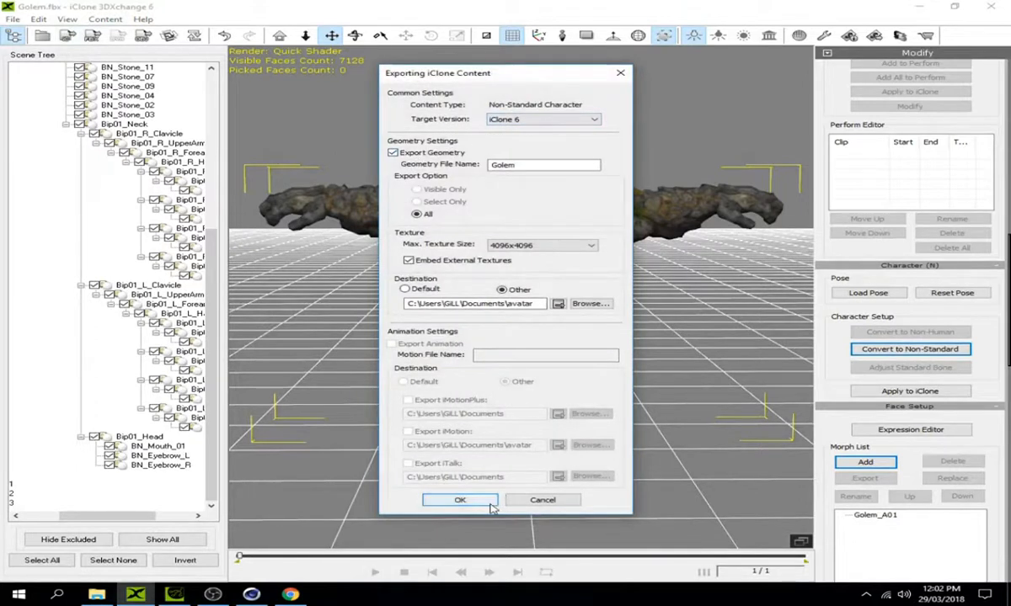
Confirm exporting Golem to iClone 6 as a non-standard character
click(458, 499)
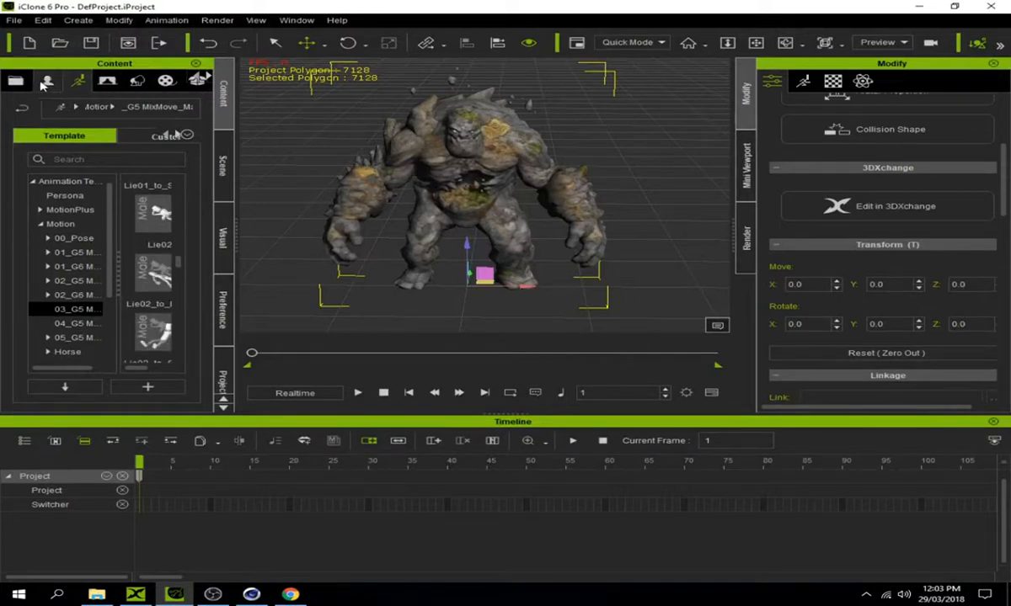
Apply the Idle_to_Kneel motion from 04_G5 MixMove_Female onto the Golem
click(47, 81)
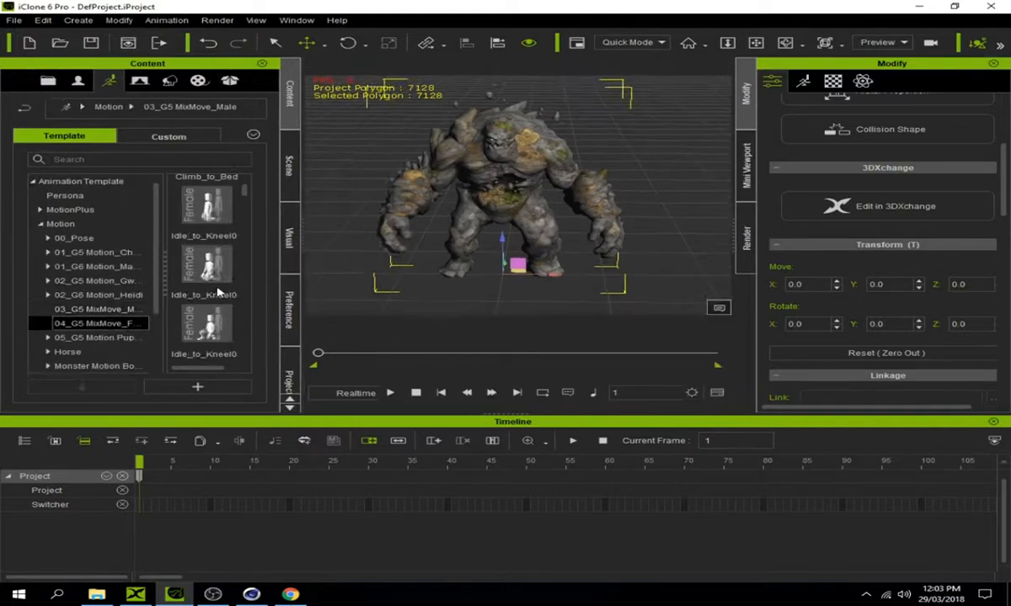
click(204, 324)
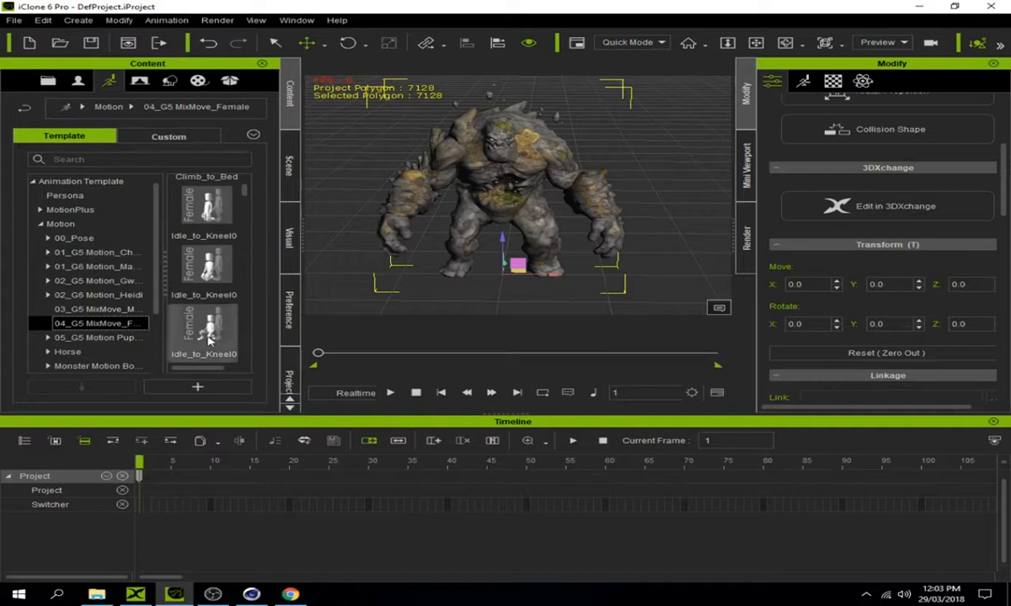
drag(202, 329, 506, 202)
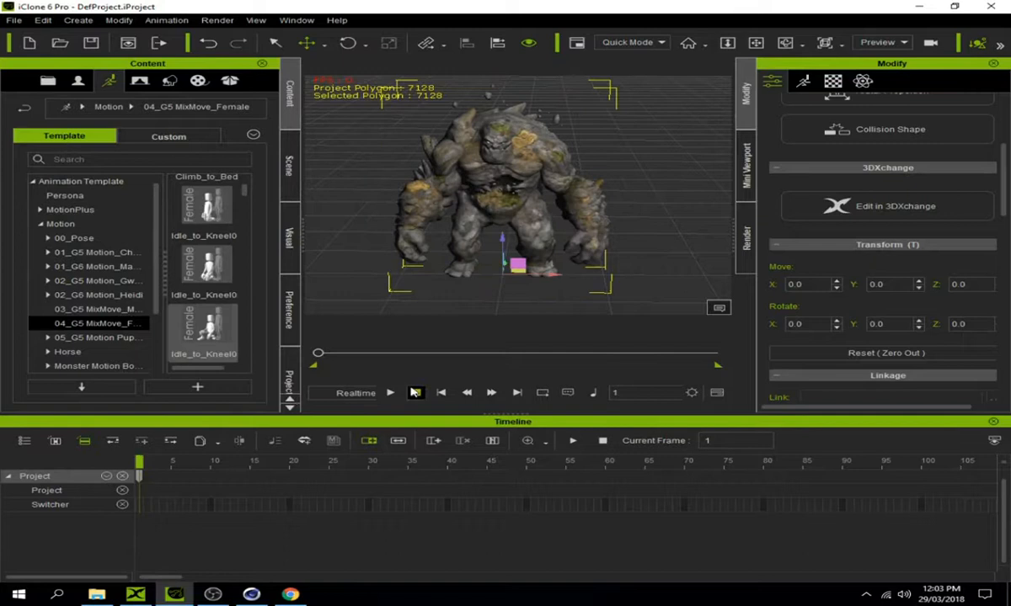
Play back the Golem's kneeling animation and bring up its motion editing features
click(391, 392)
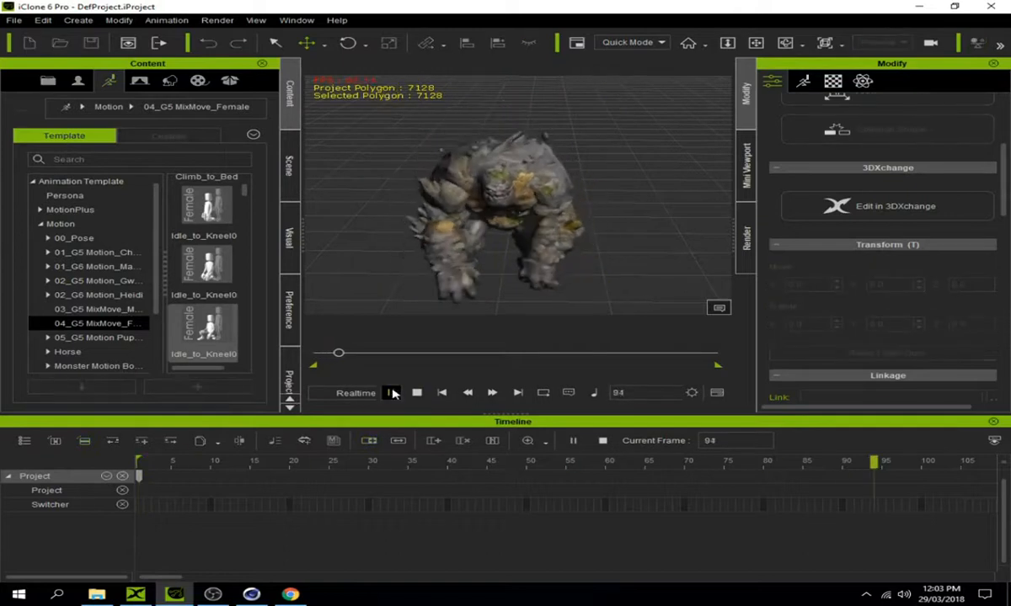
click(395, 392)
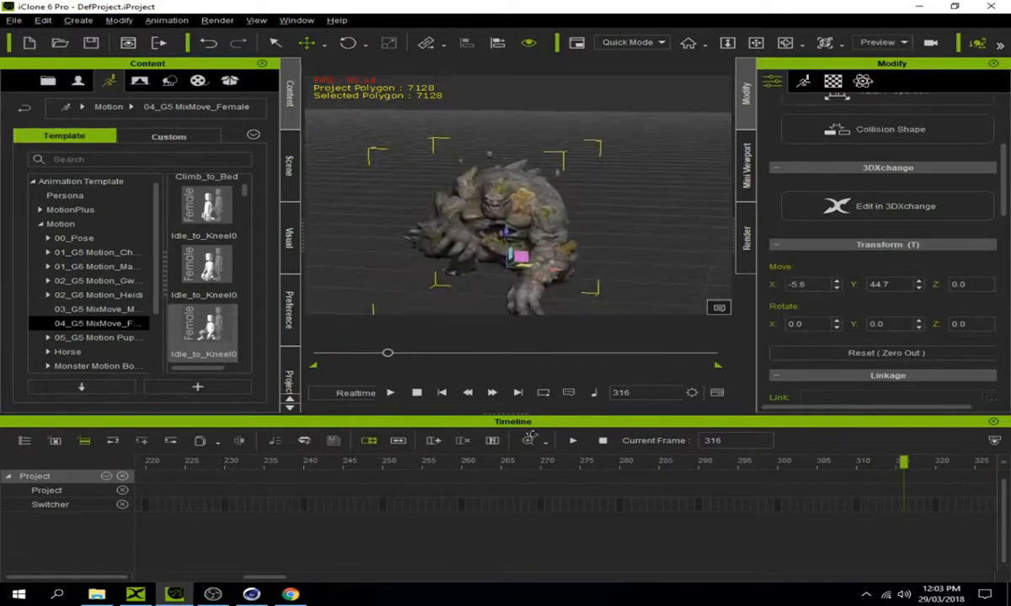
click(441, 393)
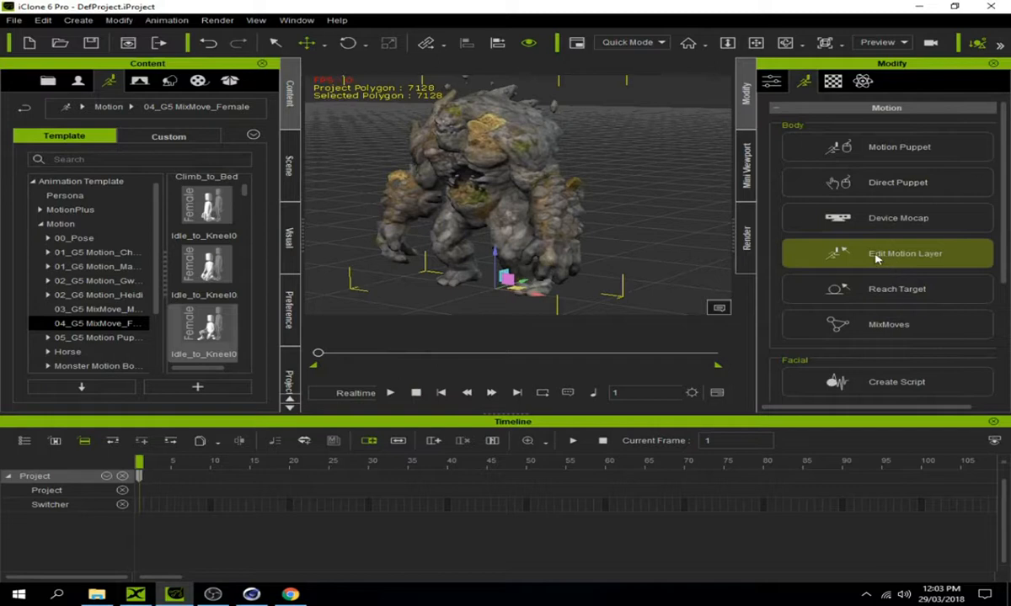
click(905, 252)
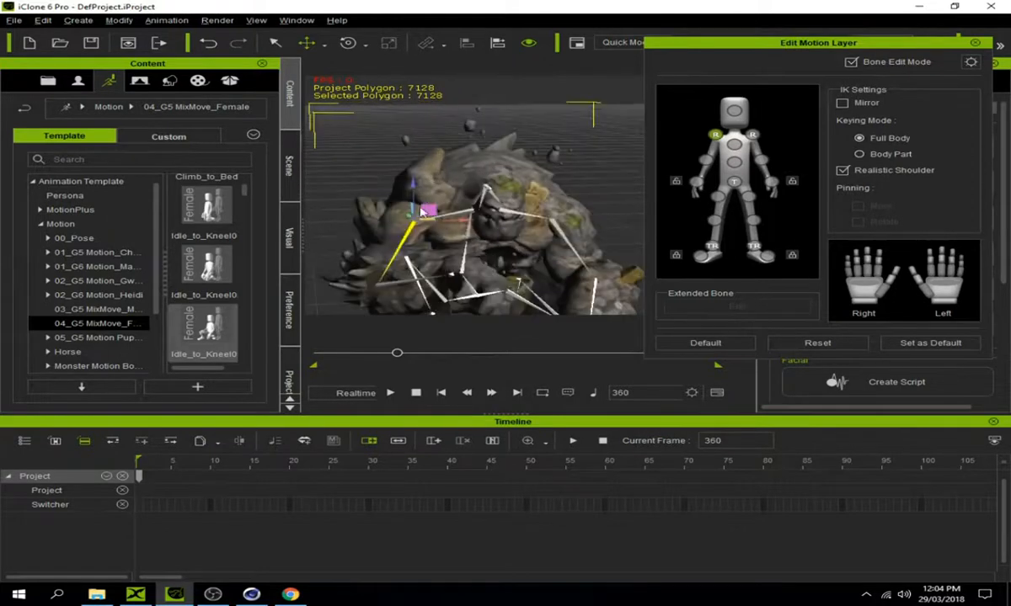
drag(424, 211, 421, 185)
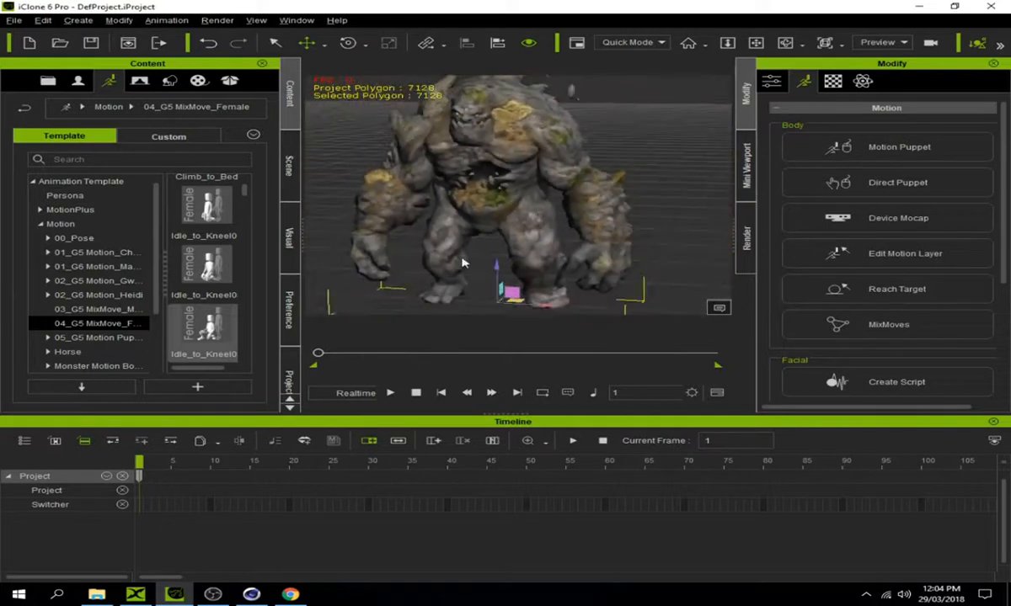
drag(462, 263, 532, 276)
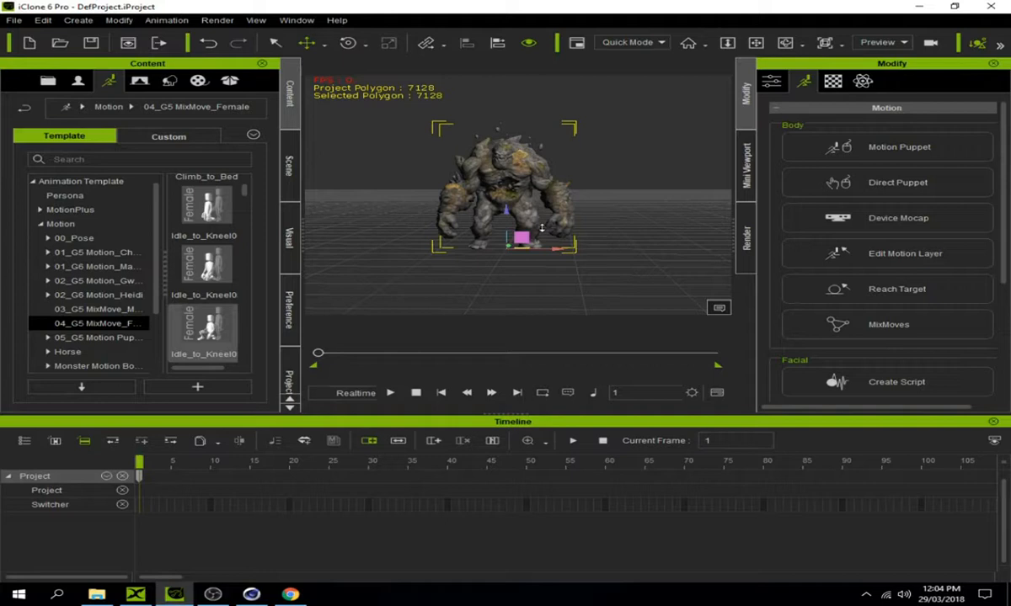
mouse_move(505, 189)
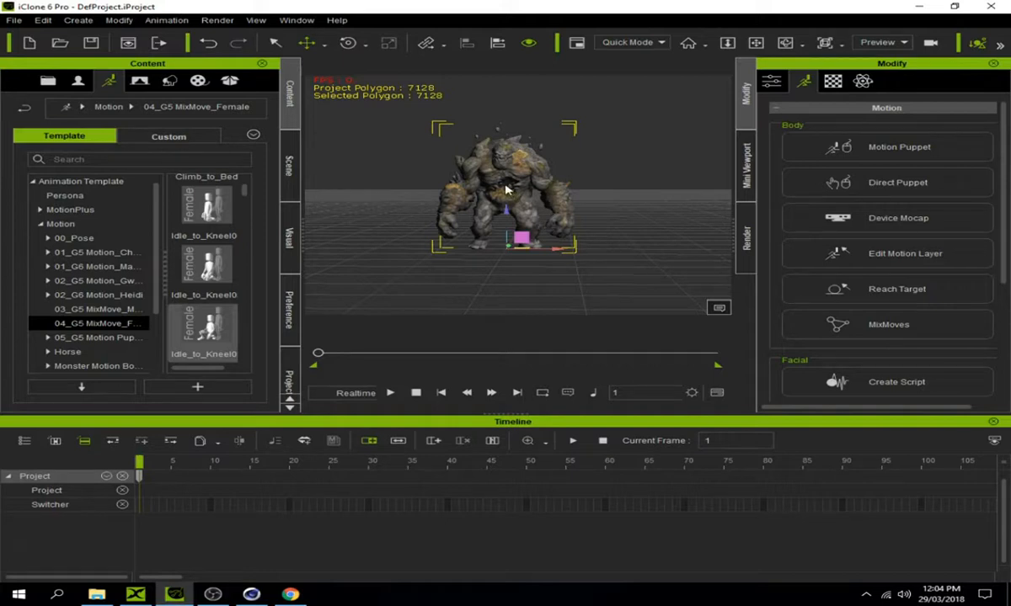